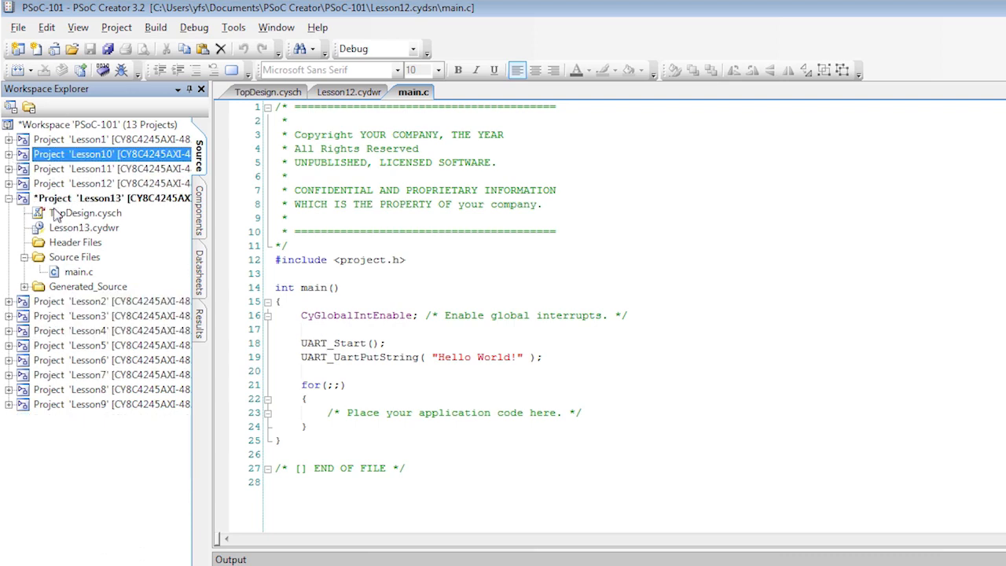
Step: Open the CapSense_CSD component's Configure dialog from its context menu in TopDesign.cysch
right_click(471, 92)
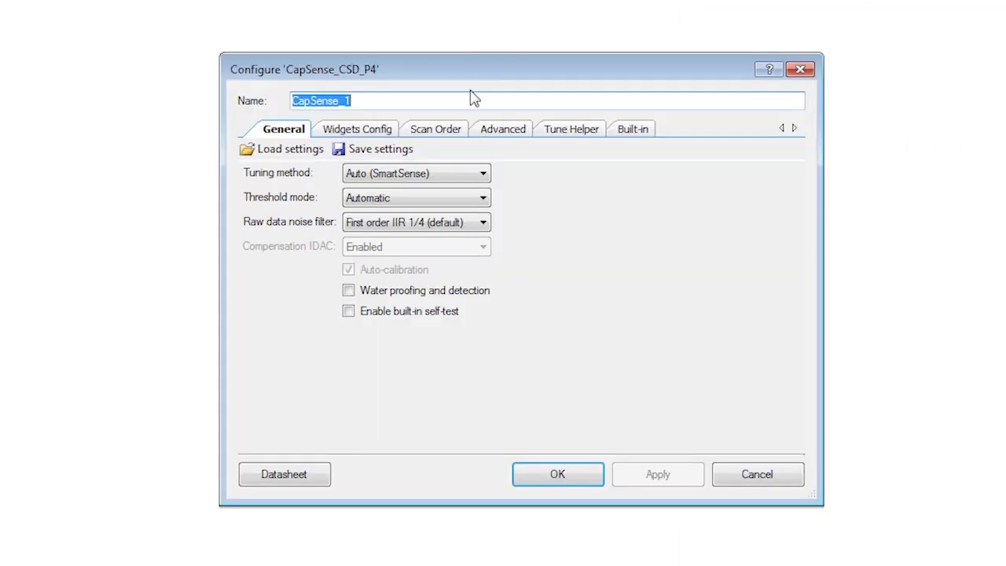
Step: Rename the component CapSense and add a 5-element linear slider with API resolution 100
click(356, 128)
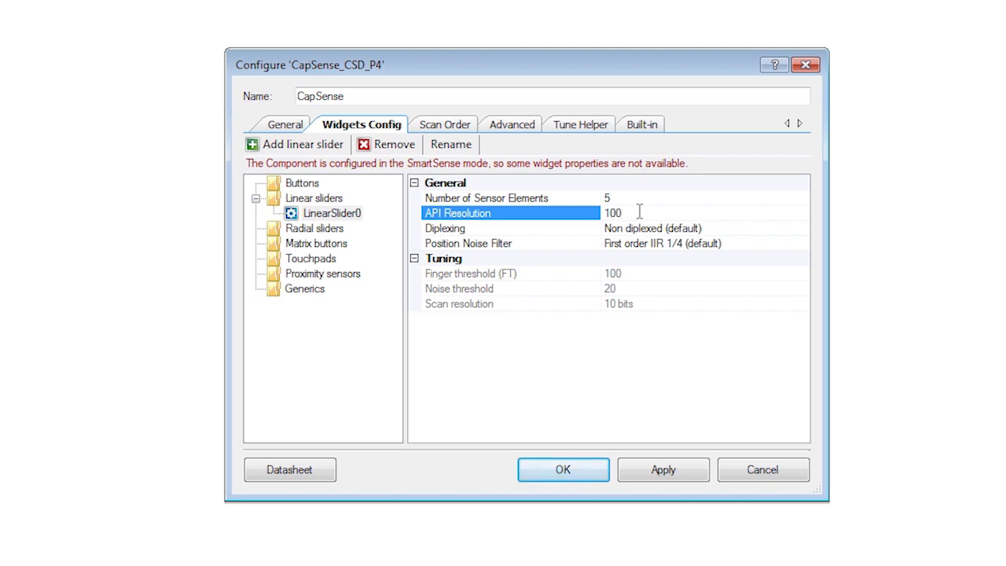
click(562, 469)
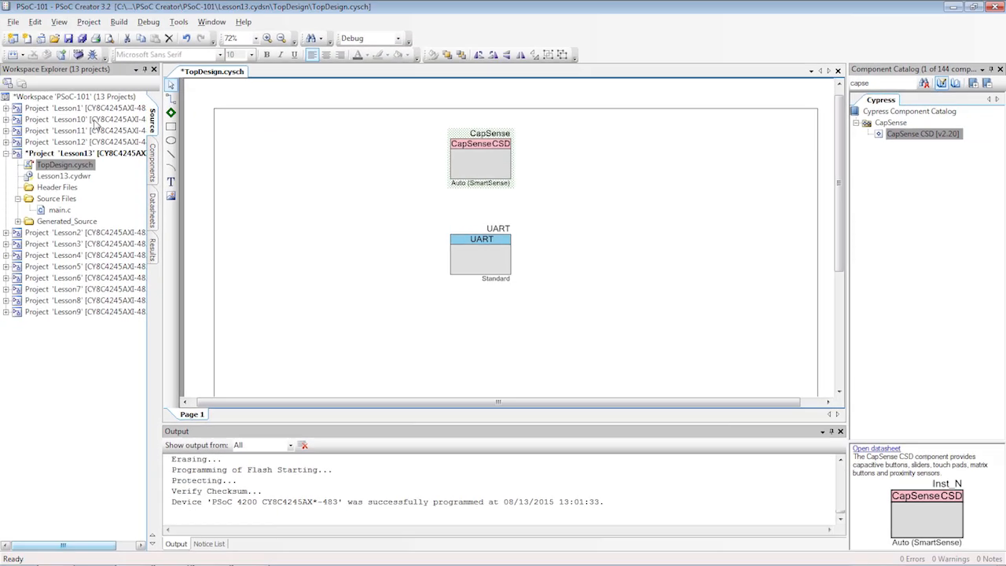
Step: In Lesson13.cydwr, put Cmod on P4[2] and sensors Sns[0]–Sns[4] on P1[1]–P1[5]
double_click(64, 176)
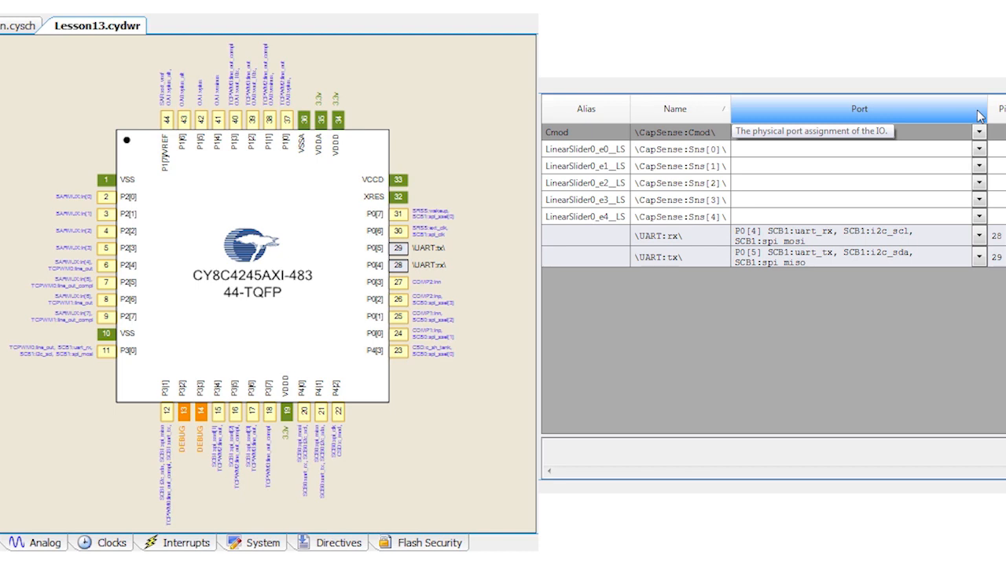
click(979, 132)
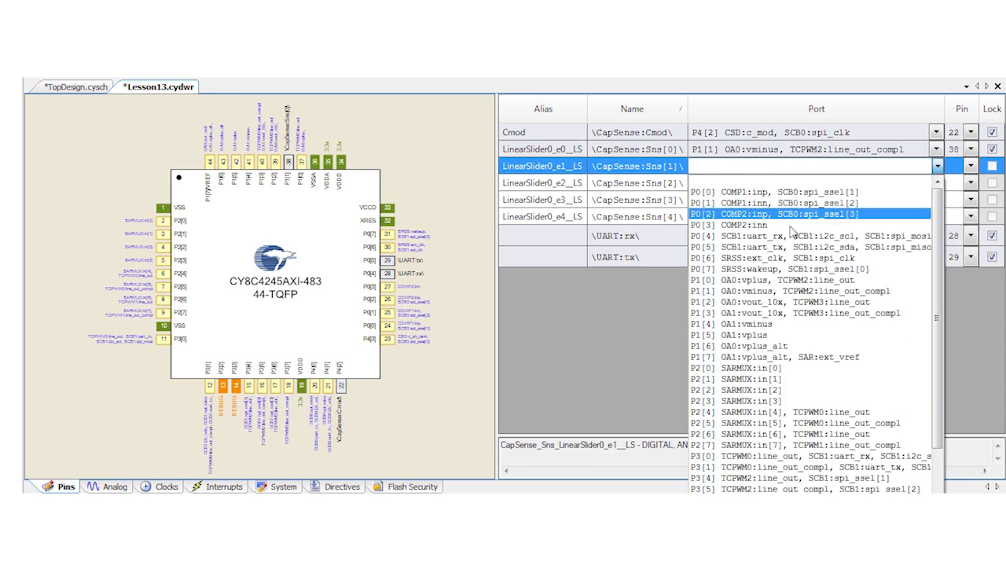
click(762, 300)
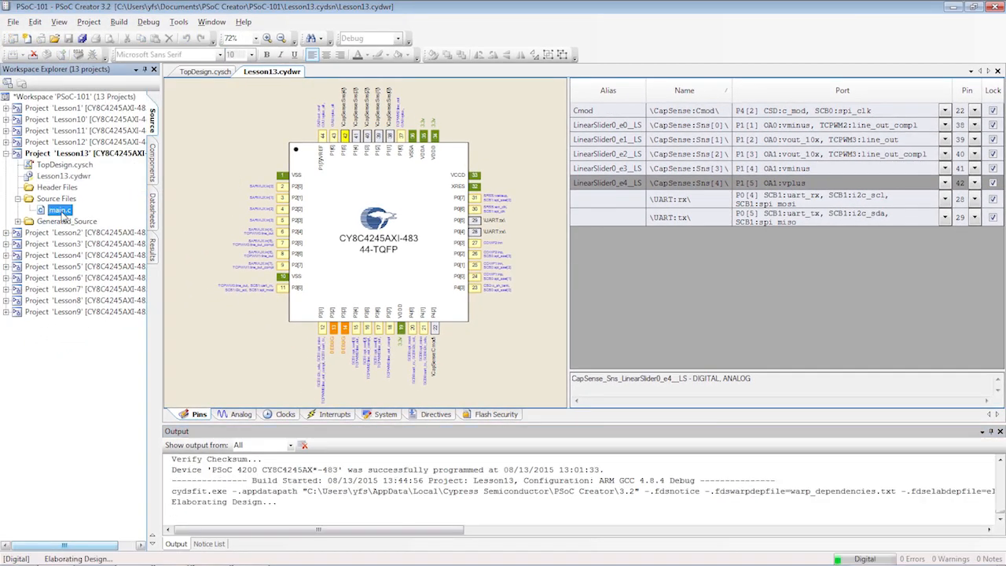
Step: Delete the UART_UartPutString "Hello World" line from Lesson13's main.c
double_click(60, 210)
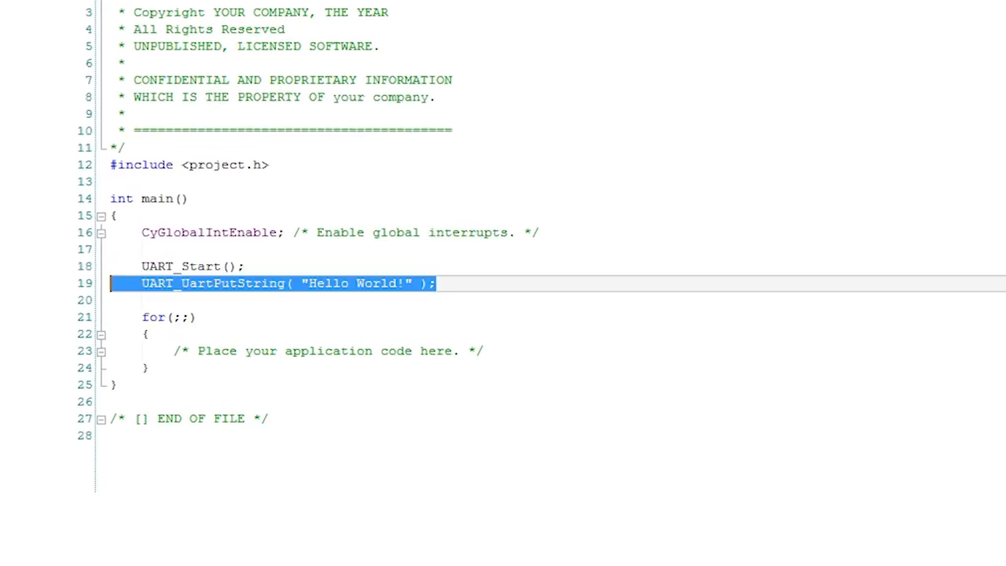
key(Delete)
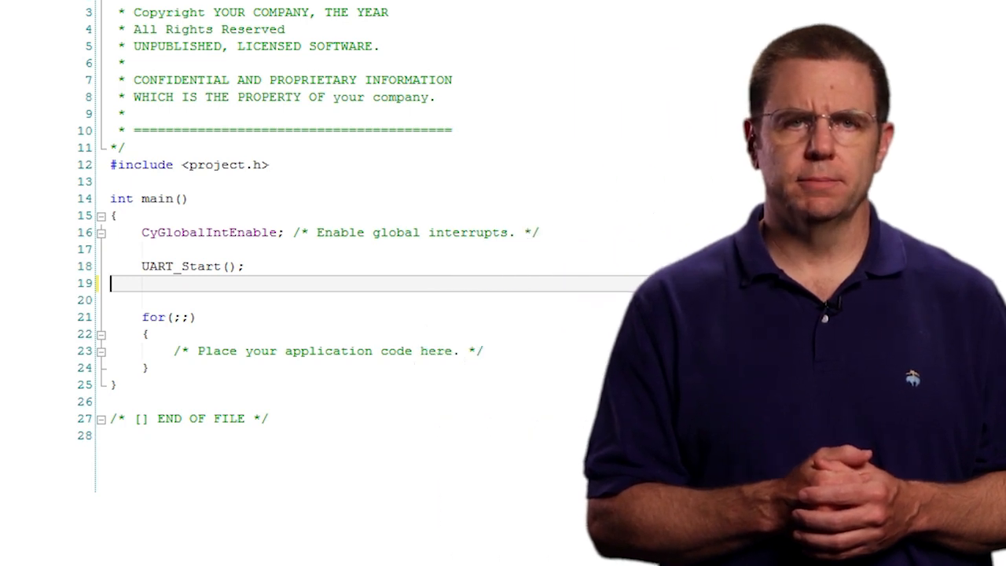
Step: Add CapSense_Start(), CapSense_InitializeAllBaselines() and CapSense_ScanEnabledWidgets() after UART_Start()
text(CapSense_Start();)
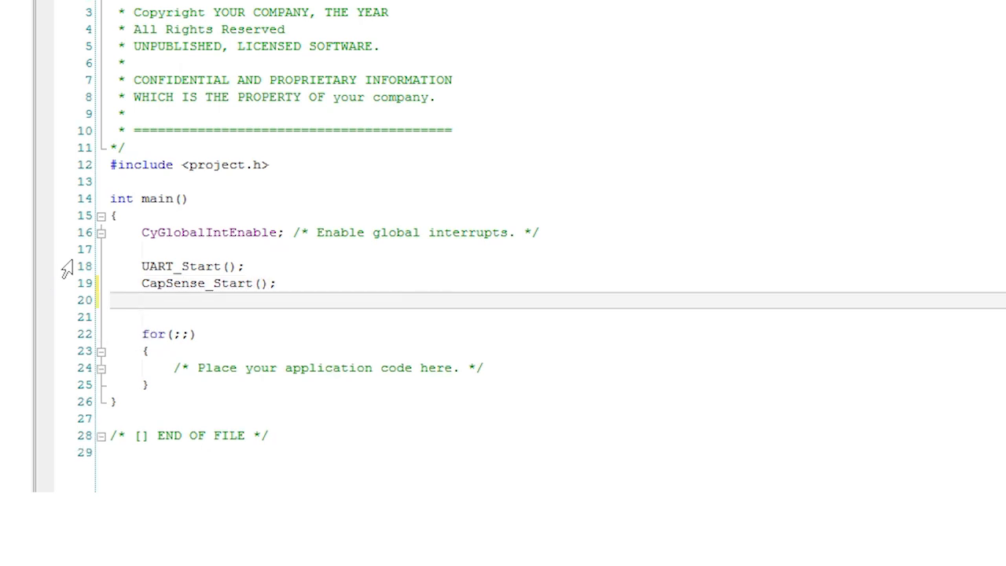
click(142, 301)
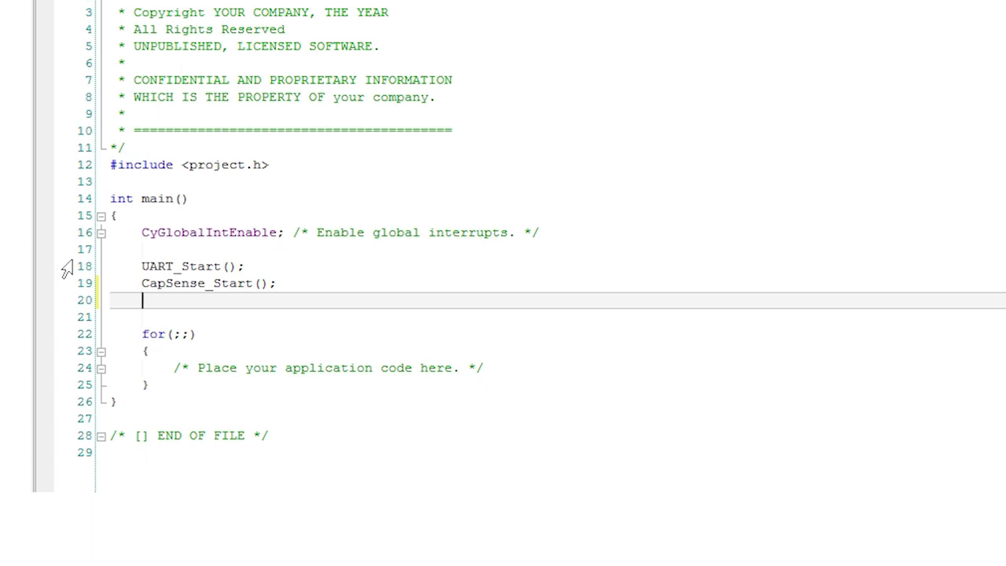
text(CapSense_InitializeAllBaselines();)
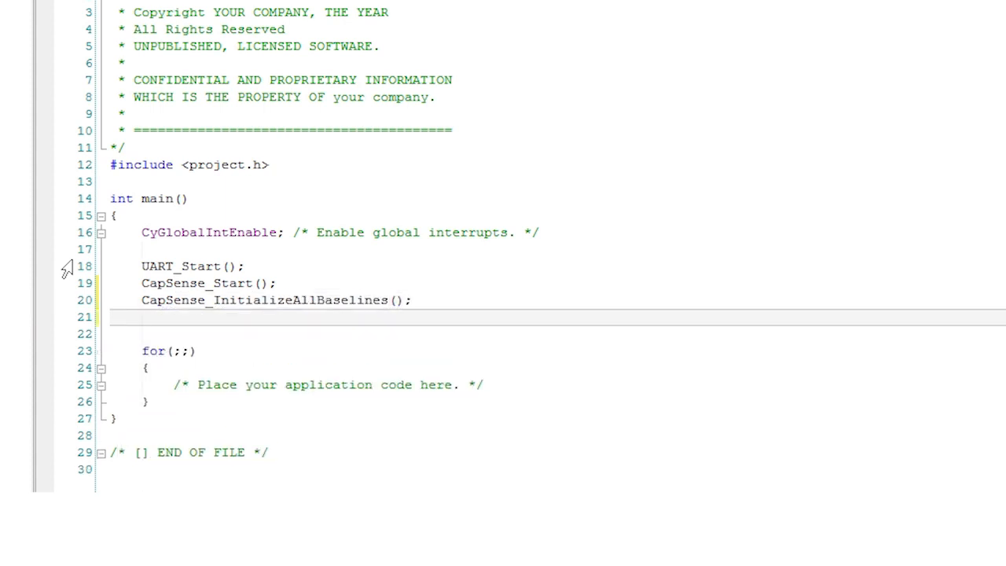
text(CapSense_ScanEnabledWidgets();)
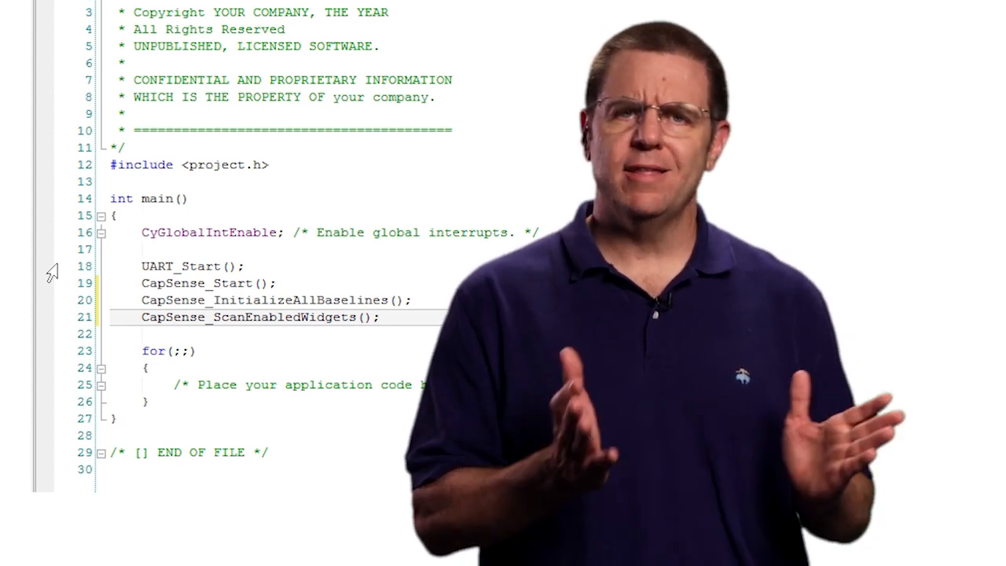
double_click(397, 385)
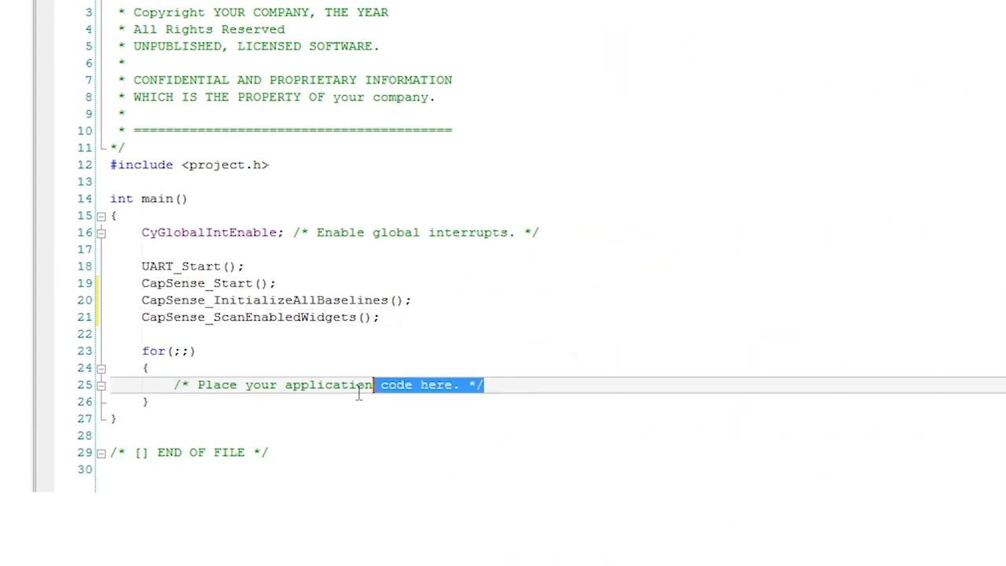
Step: Replace the loop's placeholder comment with if( ! CapSense_IsBusy() ) { } and begin declaring uint16 sliderval
text(if( ! CapSense_IsBusy())
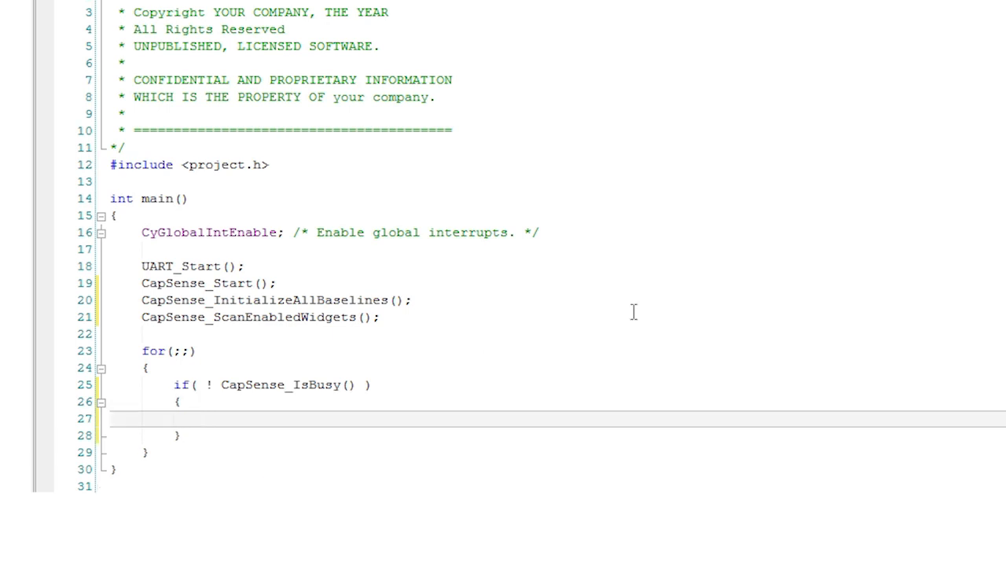
click(206, 418)
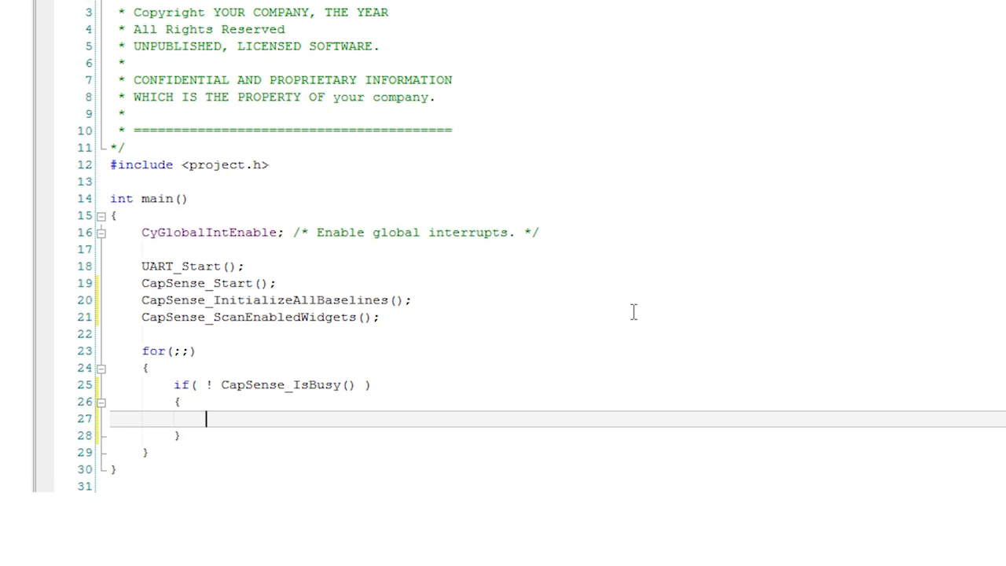
text(uint16 sliderval)
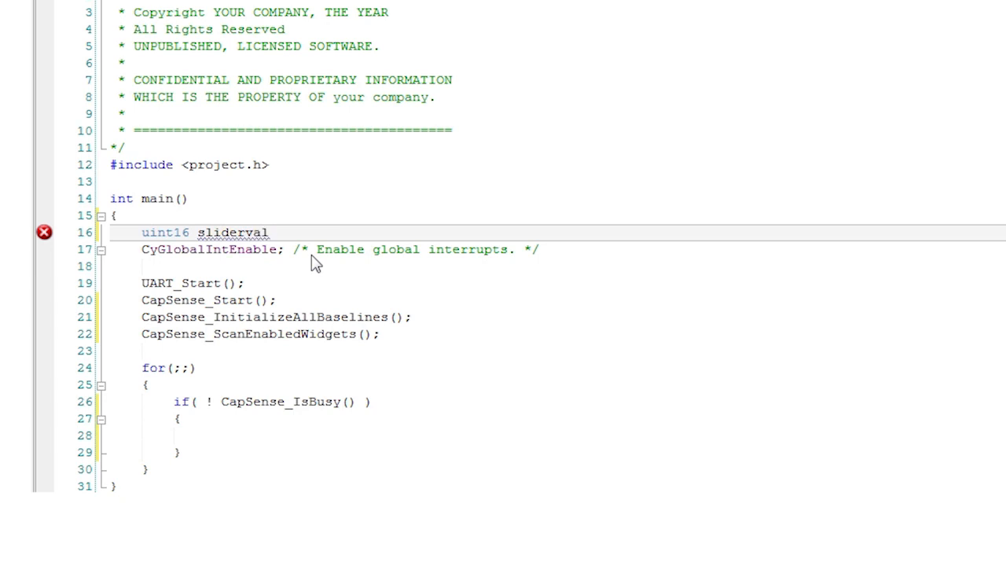
Step: Declare uint16 sliderval and oldsliderval = 0xFFFF at the top of main
text(uint16 olds)
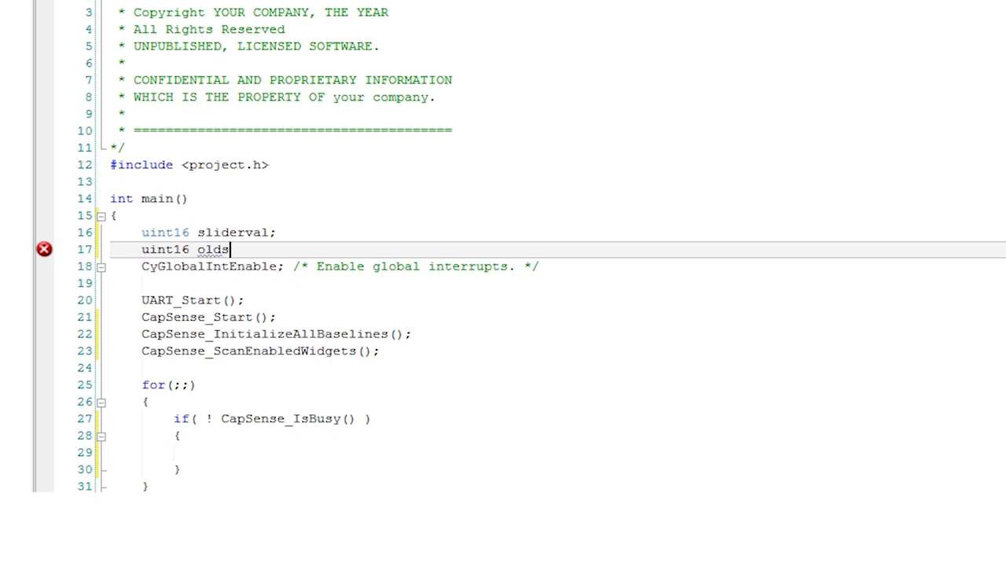
text(liderval =)
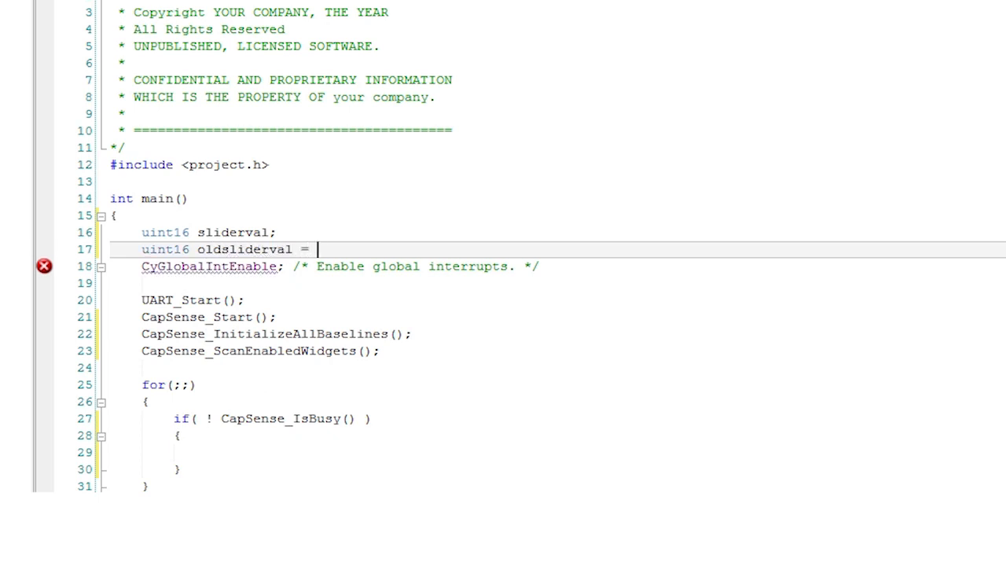
text(0xFFFF;)
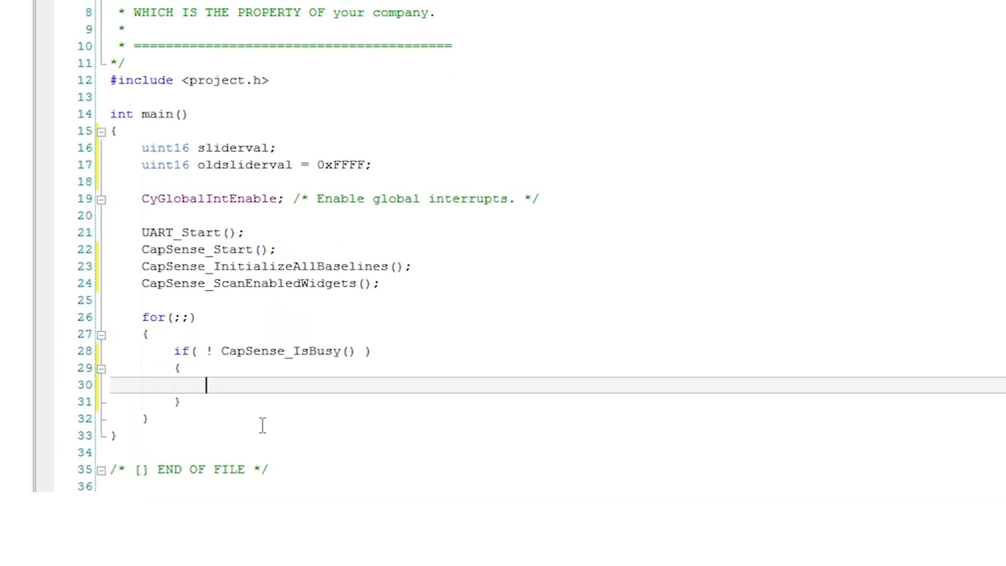
Step: Set sliderval = CapSense_GetCentroidPos( CapSense_LINEARSLIDER0__LS ) inside the not-busy block
text(sliderval)
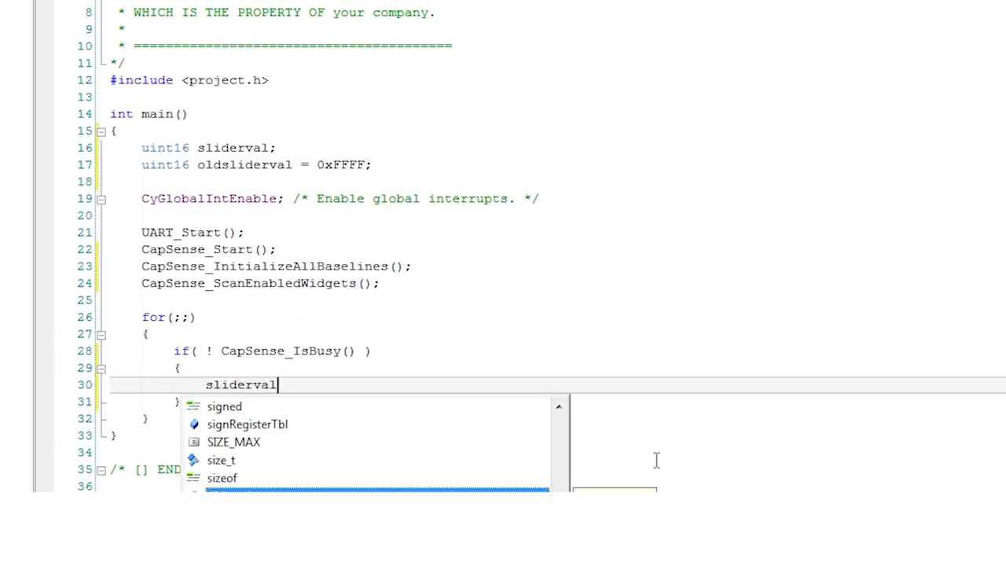
text(= CapSense_GetCentroidPos()
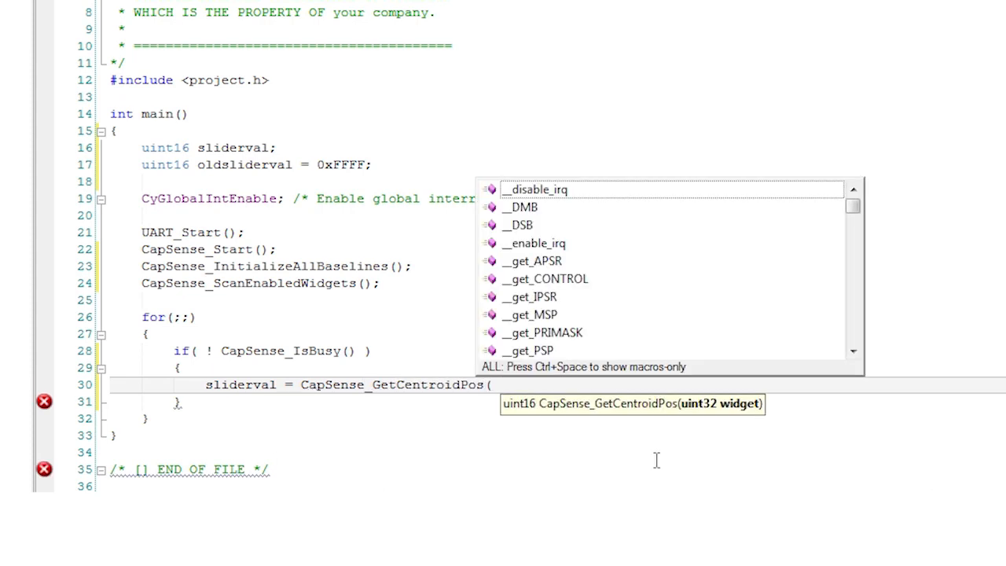
text(CapSense_LINEARS)
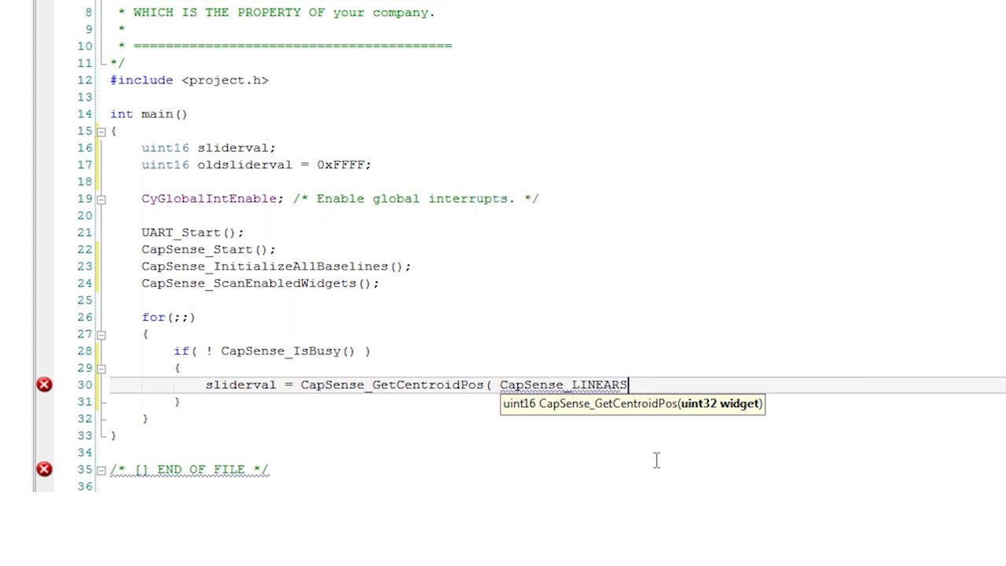
text(LIDER0)
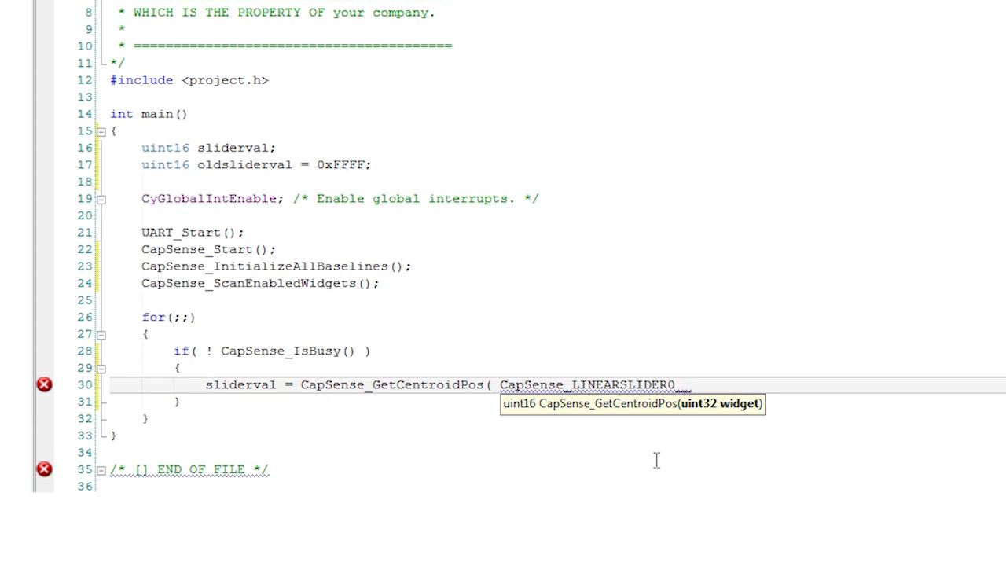
text(__LS );)
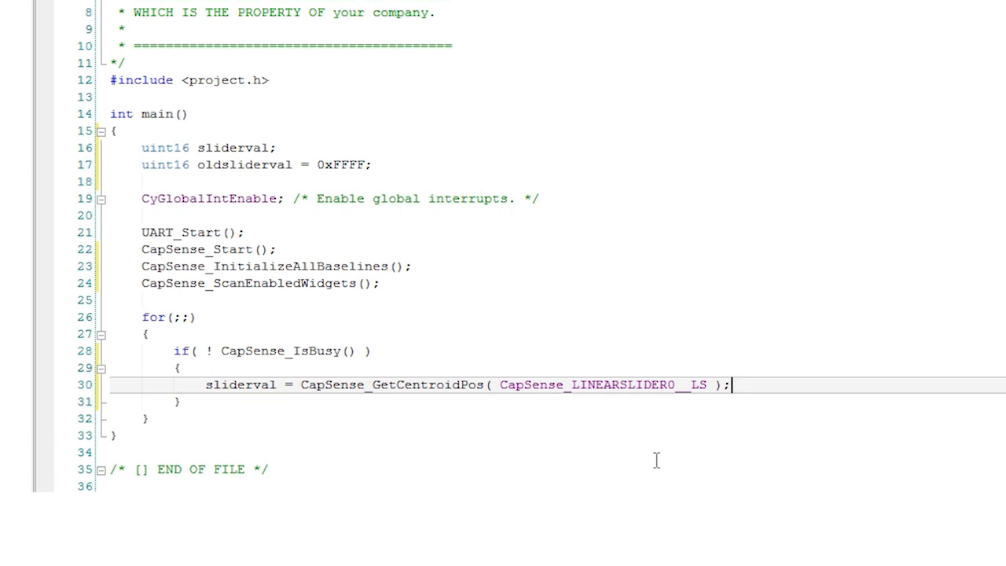
key(Enter)
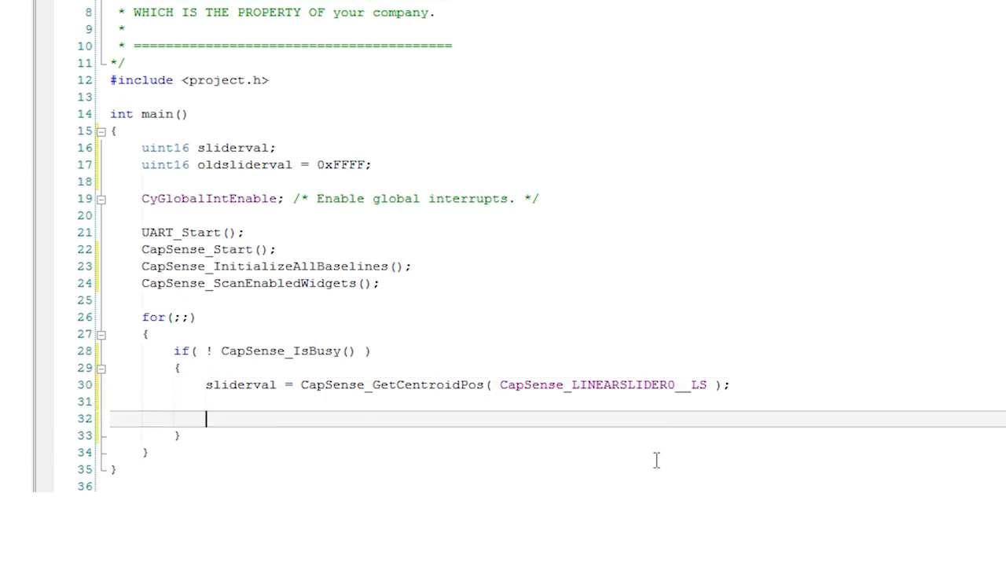
Step: Add an if( sliderval != 0xFFFF && sliderval != oldsliderval ) block with empty braces
text(if( s)
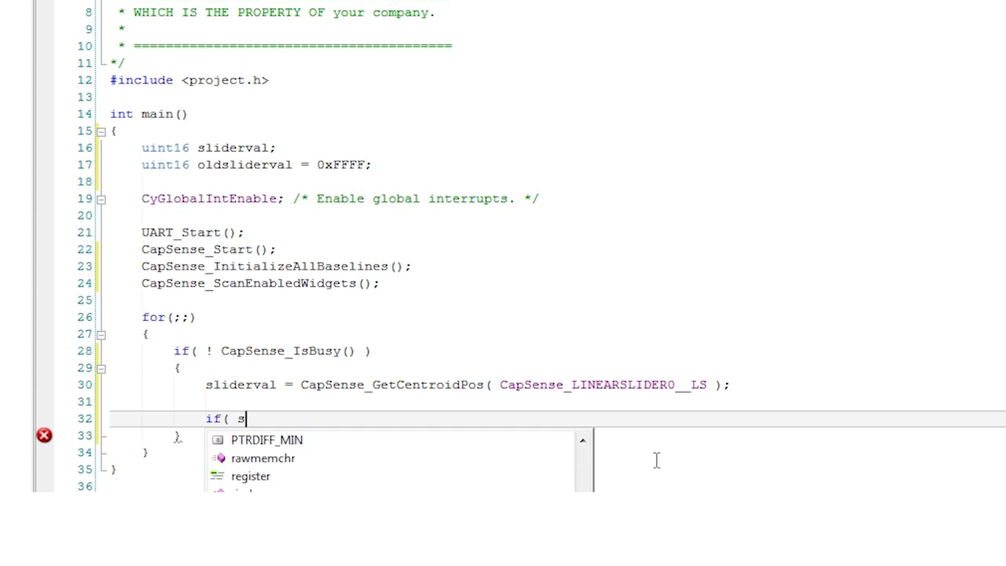
text(liderval !)
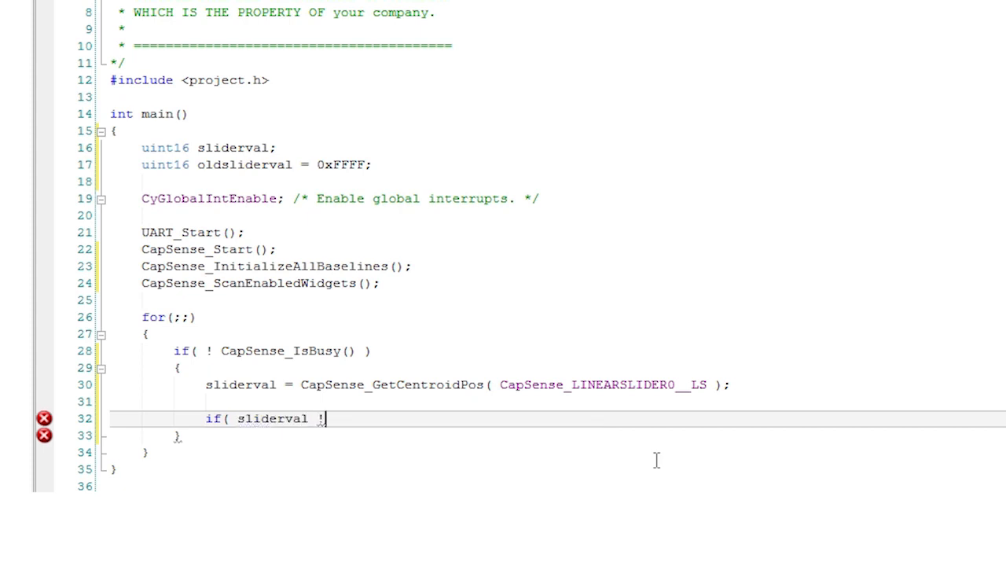
text(= 0)
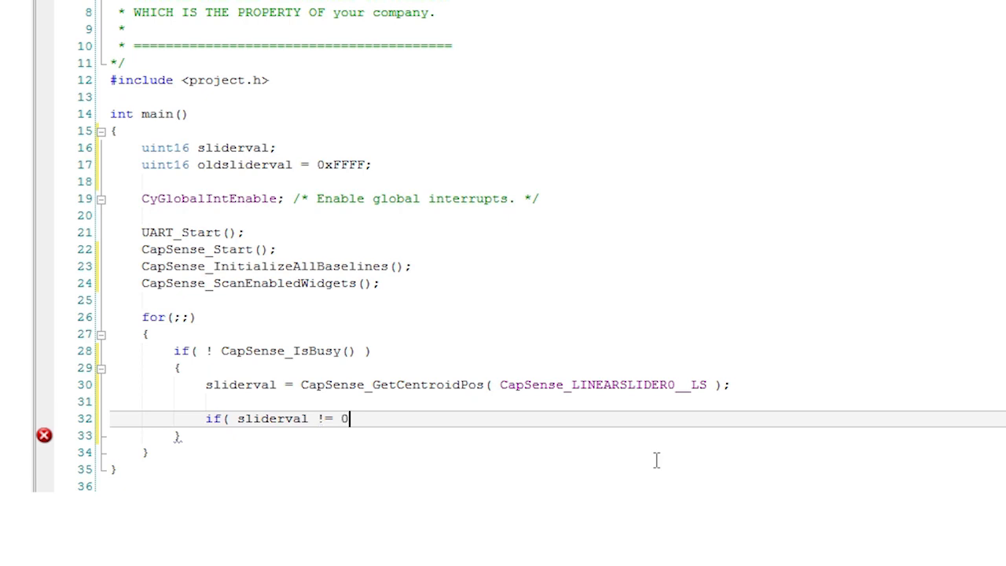
text(xFFFF)
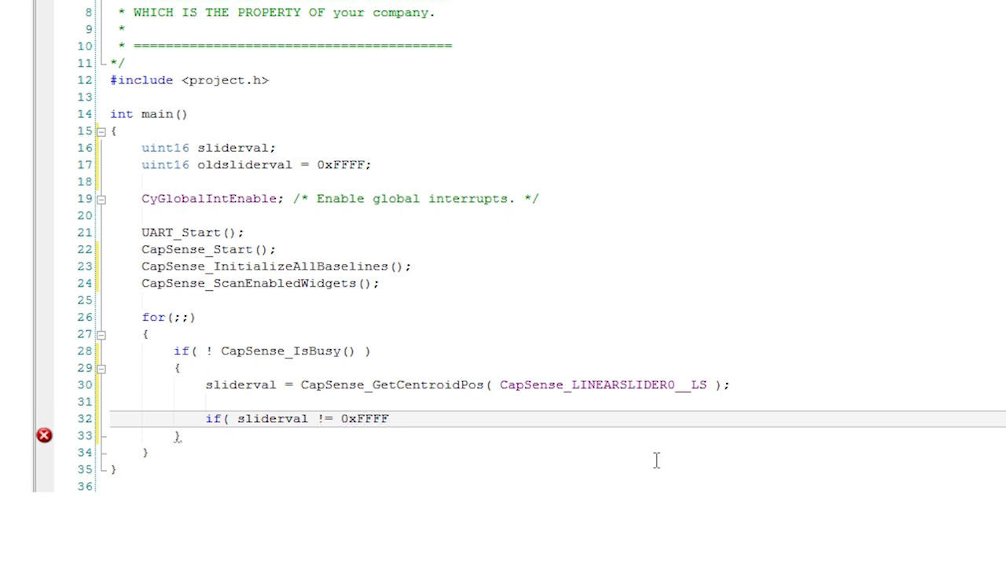
text(&& s)
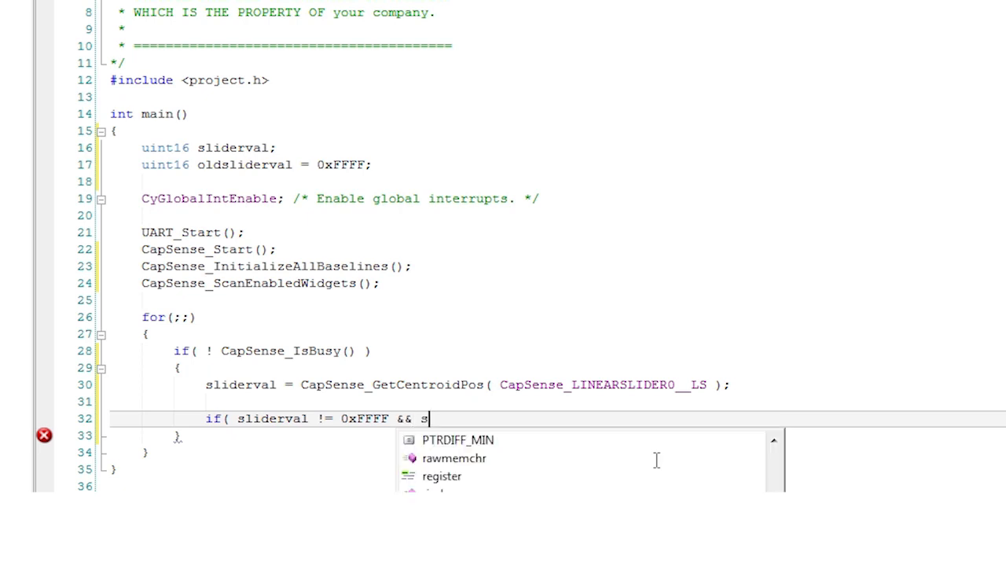
text(liderval)
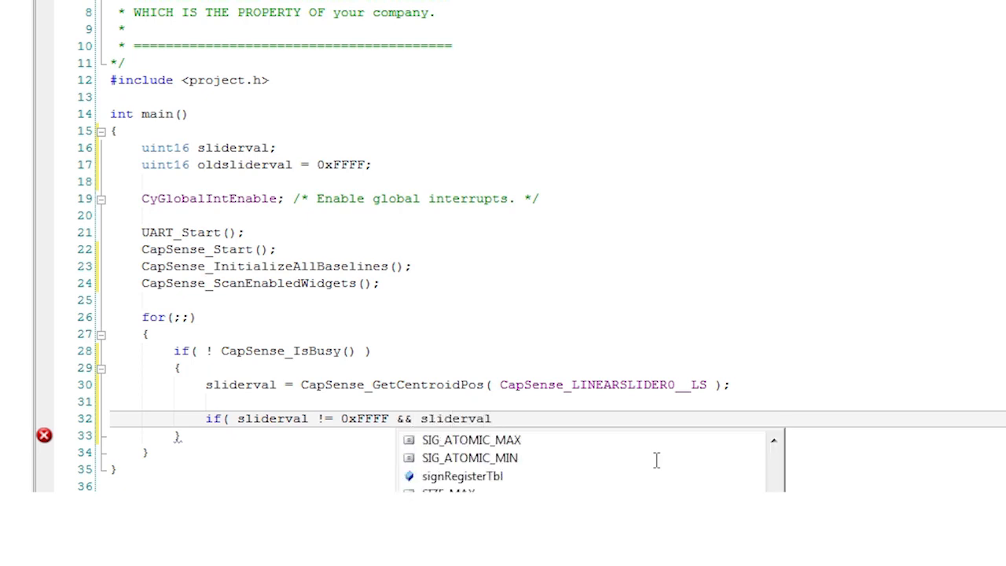
text(!= o)
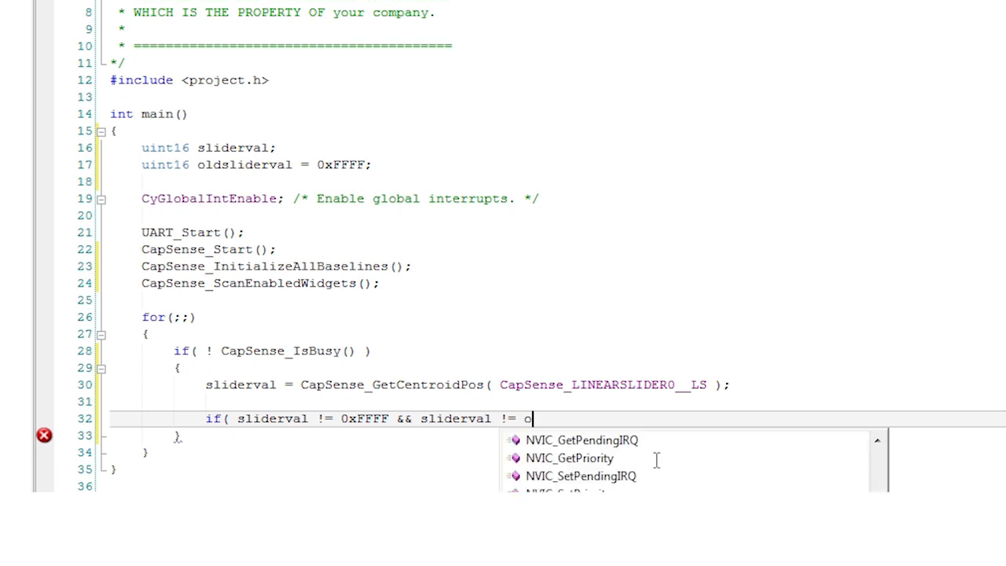
text(ldsliderval ))
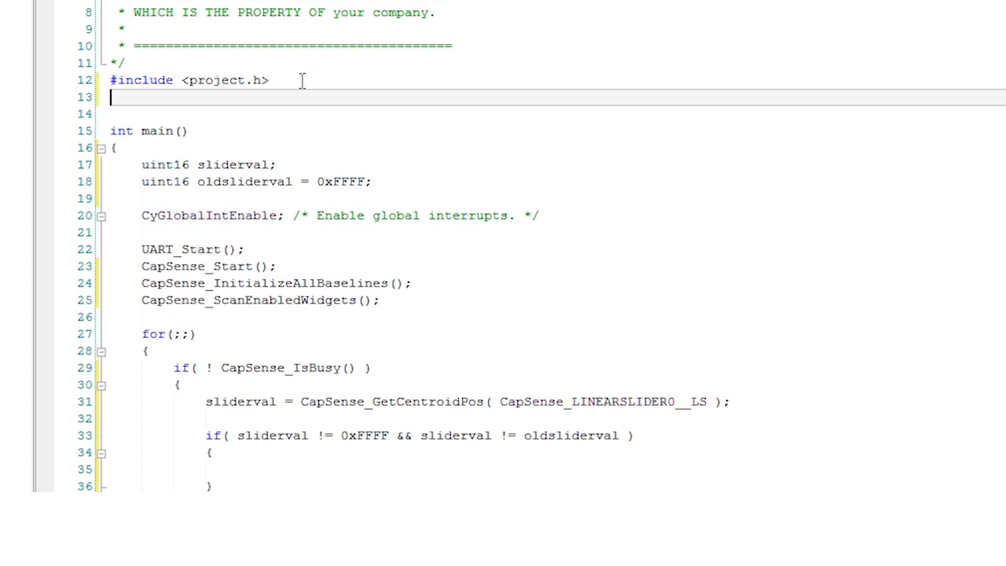
Step: Include <stdio.h>, declare char msg[10], and begin a sprintf call in the slider-change block
text(#include <)
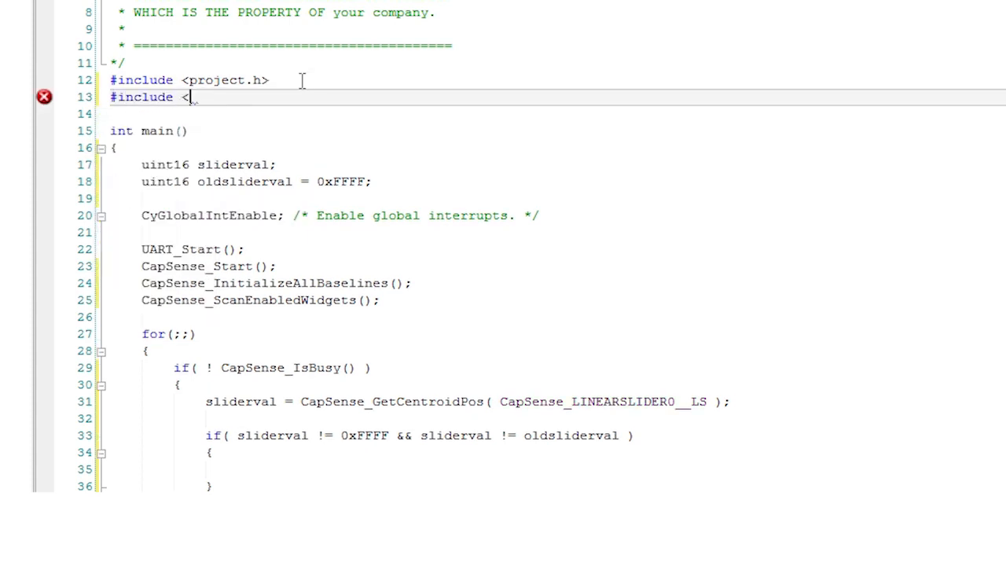
text(stdio.h")
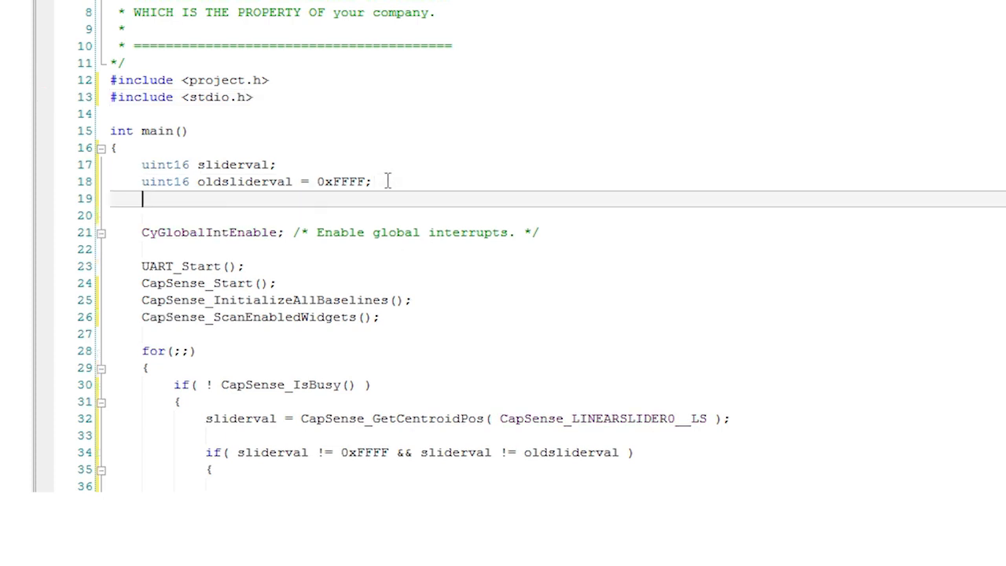
text(char msg)
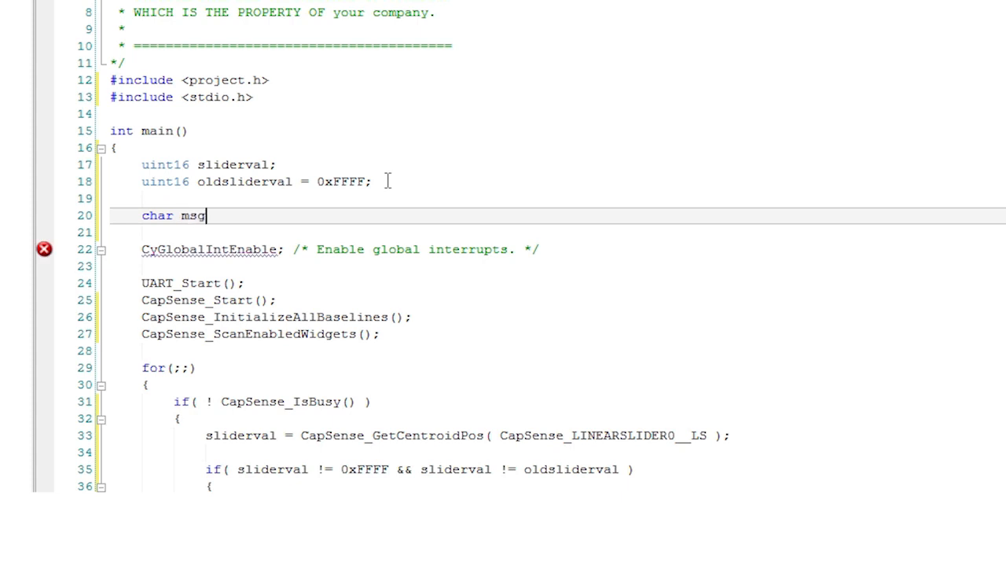
text([10];)
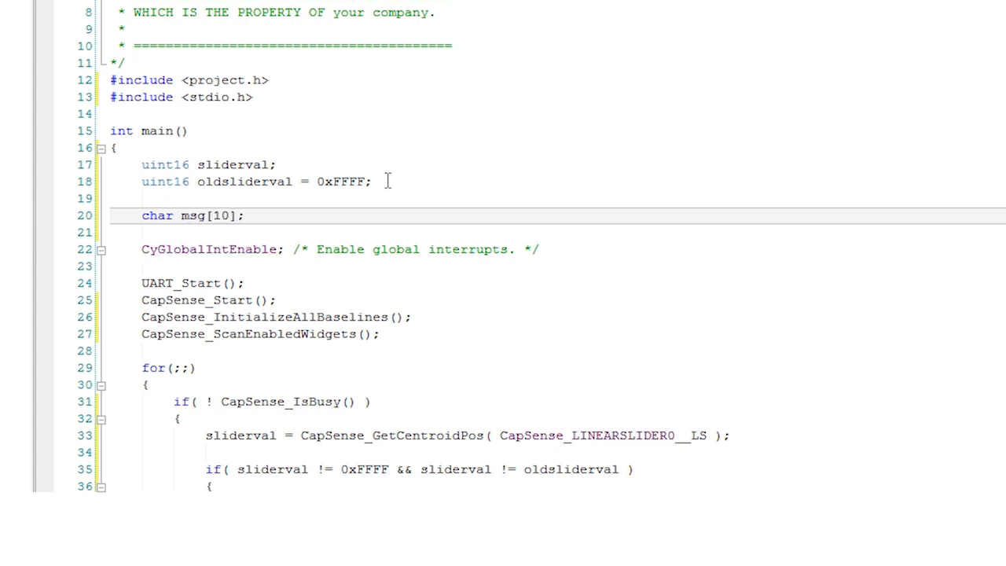
mouse_move(929, 267)
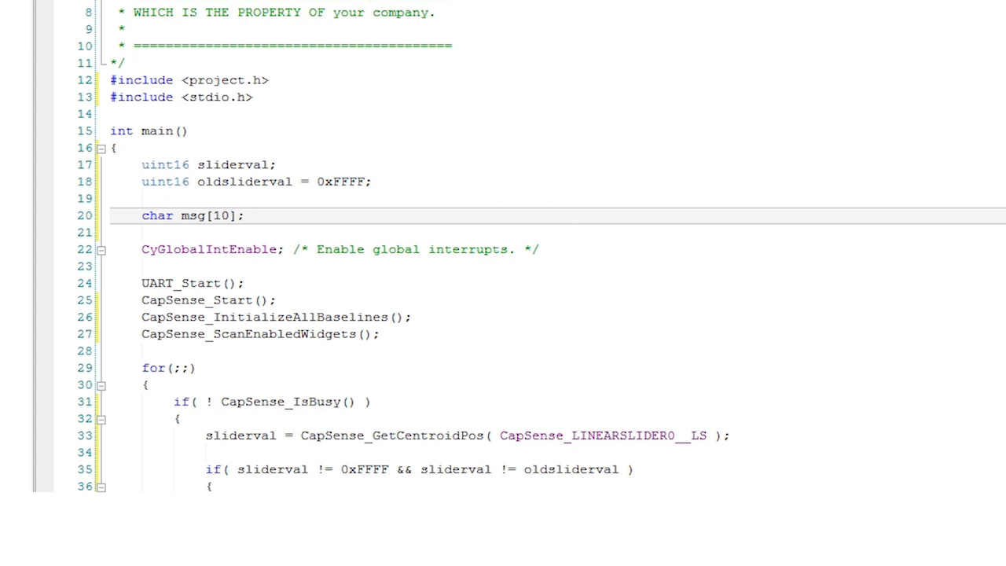
text(sprintf( msg,)
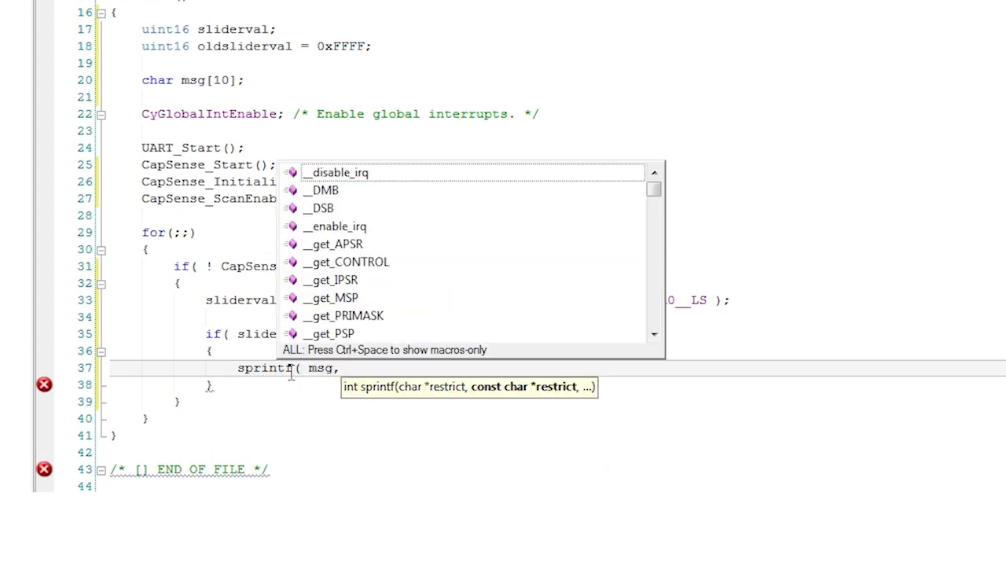
Step: Format sliderval with "%3d\r\n", send msg via UART_UartPutString, and update oldsliderval
text("%3d\r\n", sliderval );)
text(U)
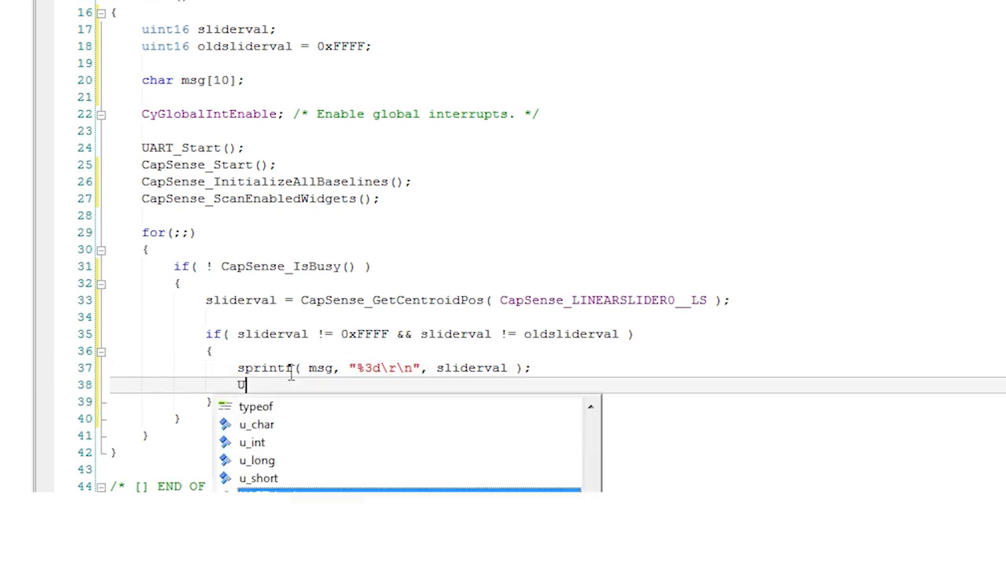
text(ART_UartPutString( msg );)
text(oldsliderval = sliderval;)
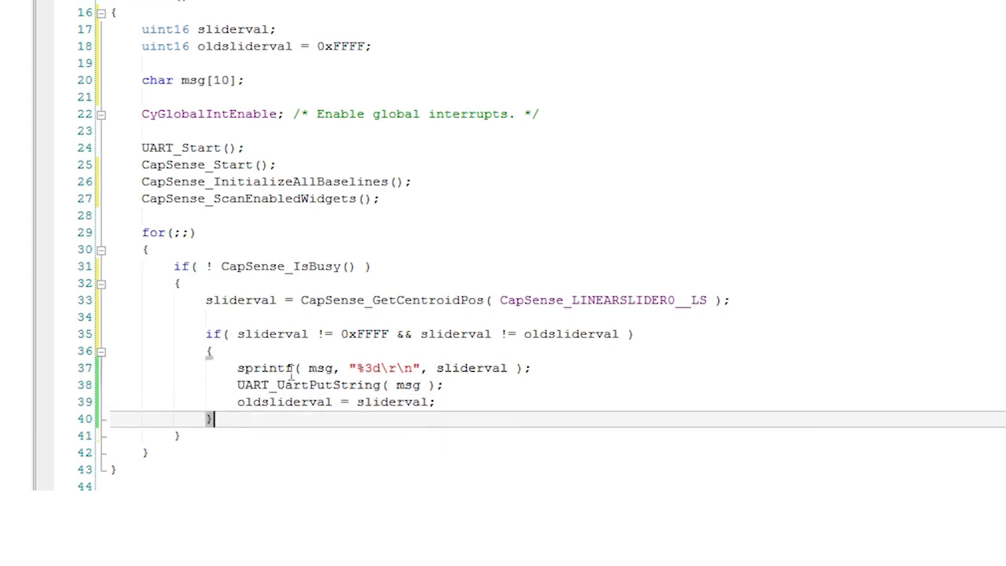
text(CapSense)
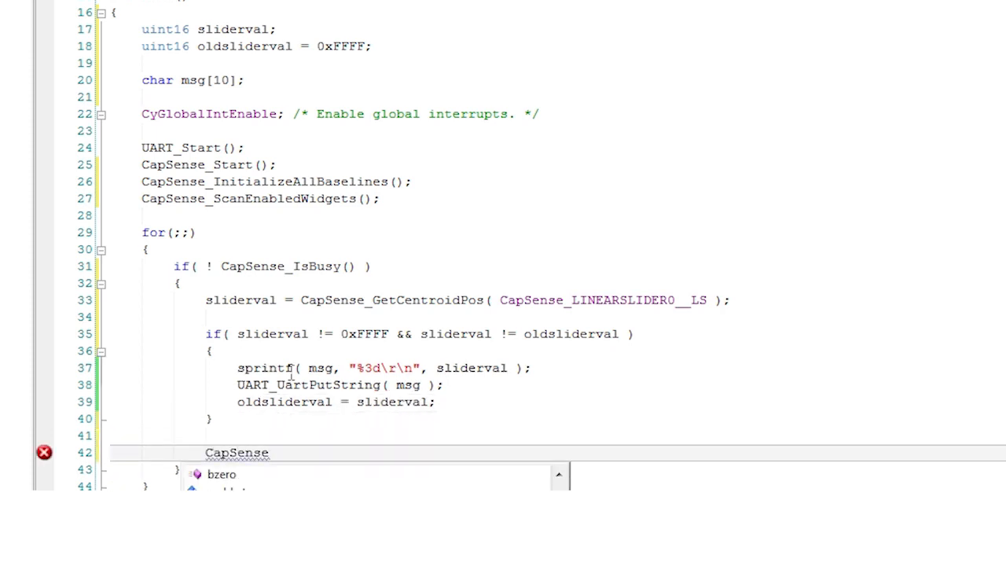
text(_UpdateEnabledBas)
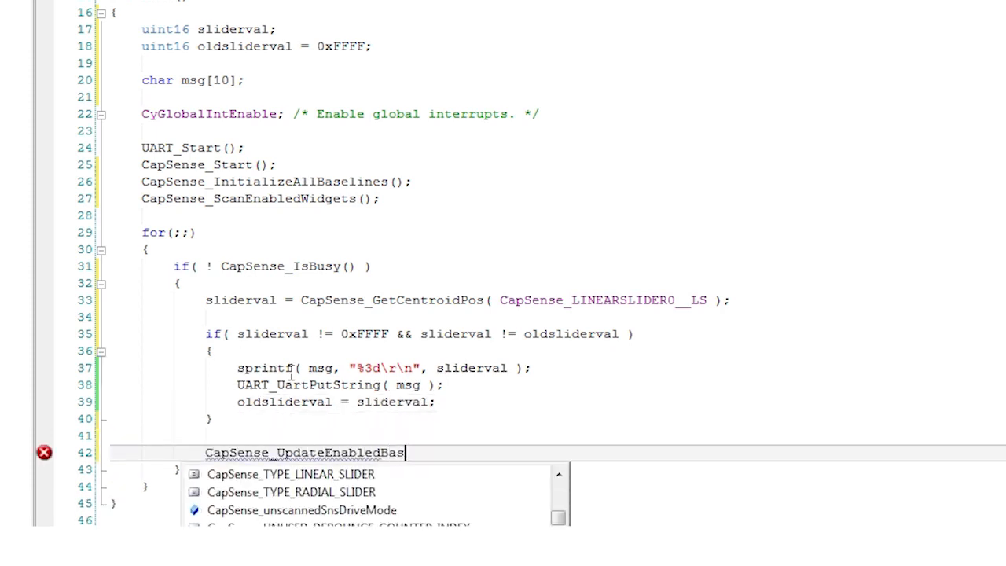